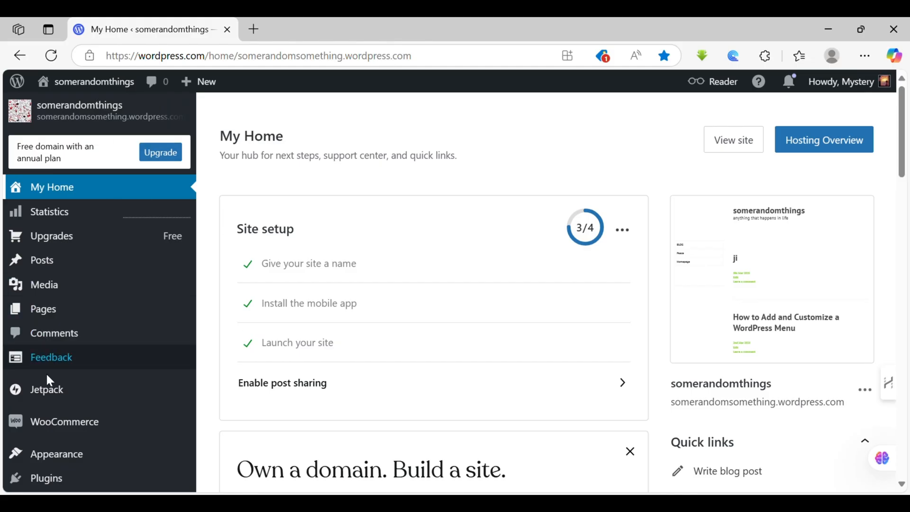
mouse_move(54, 332)
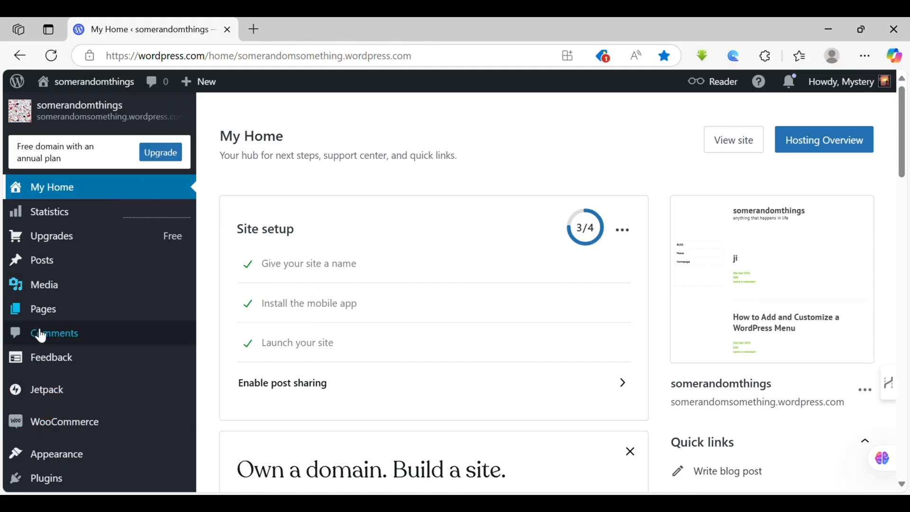
Open the site's Widgets editor from the Appearance menu
click(56, 453)
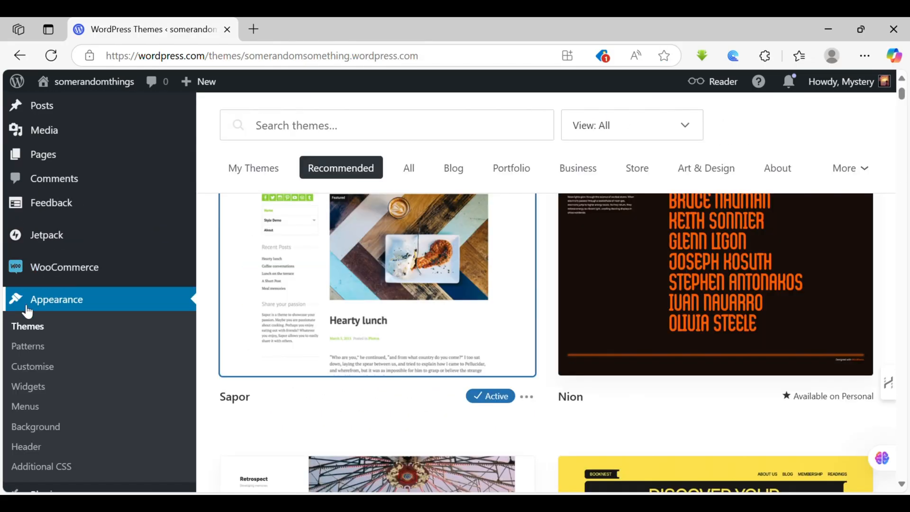
click(27, 385)
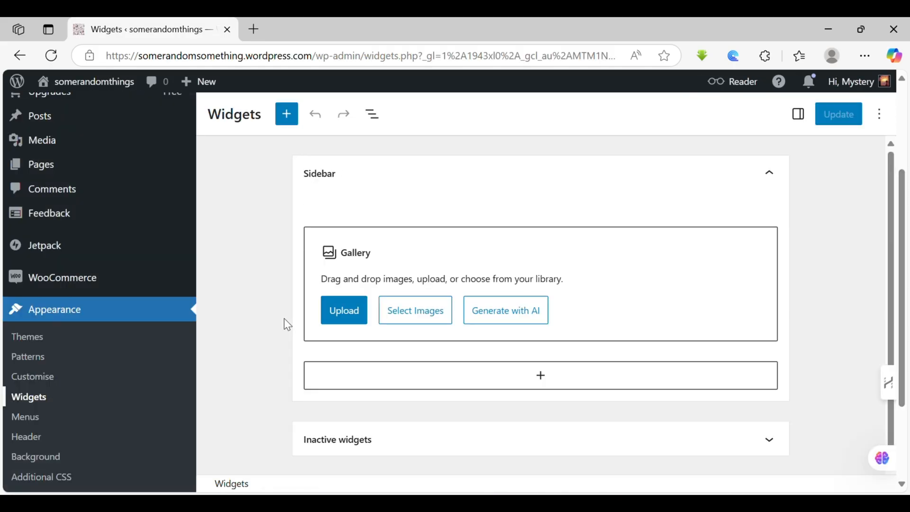
mouse_move(415, 310)
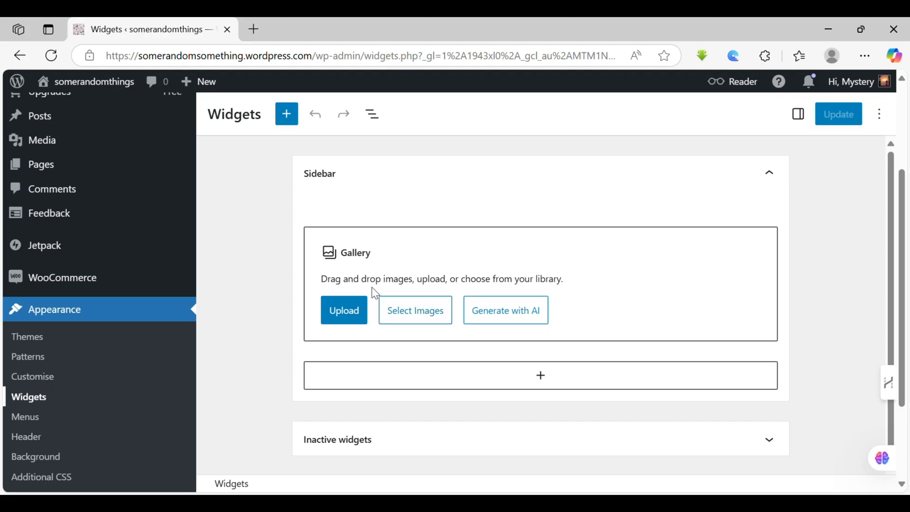
mouse_move(428, 287)
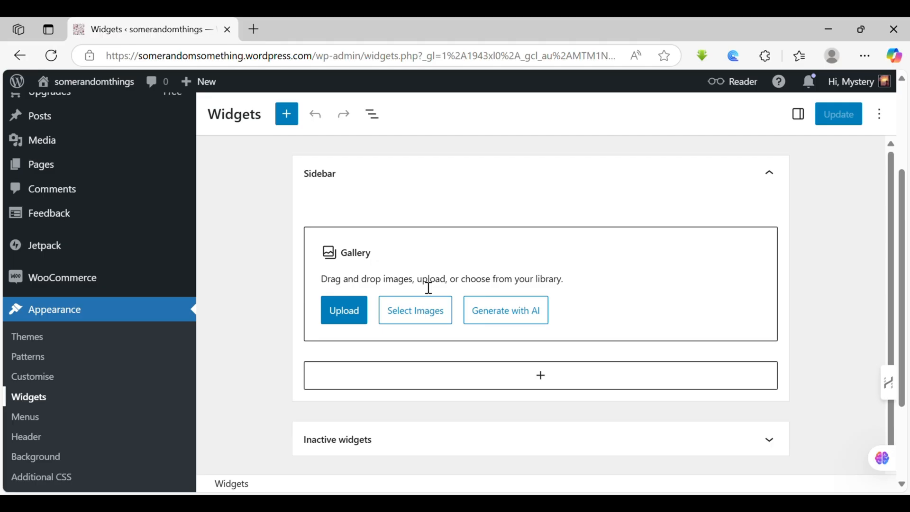
Upload the landscape coastal-road photo into the Sidebar gallery and save with Update
click(343, 310)
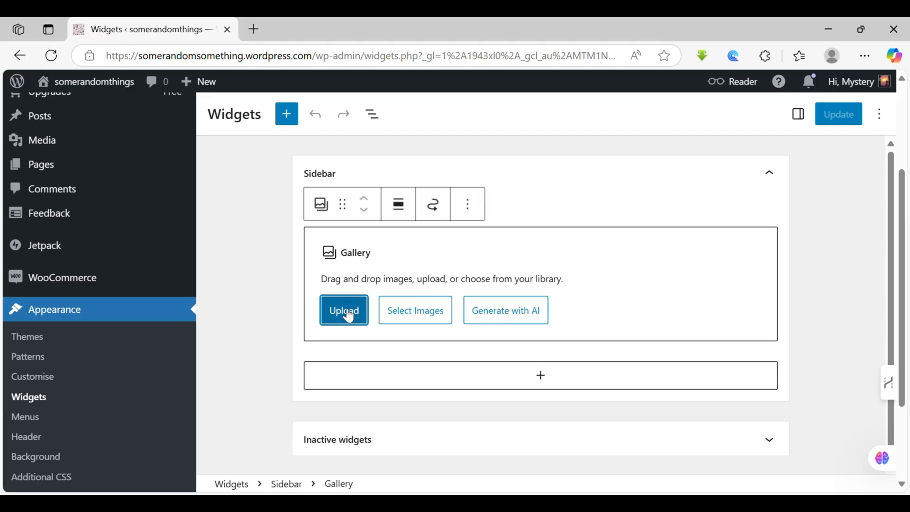
click(344, 310)
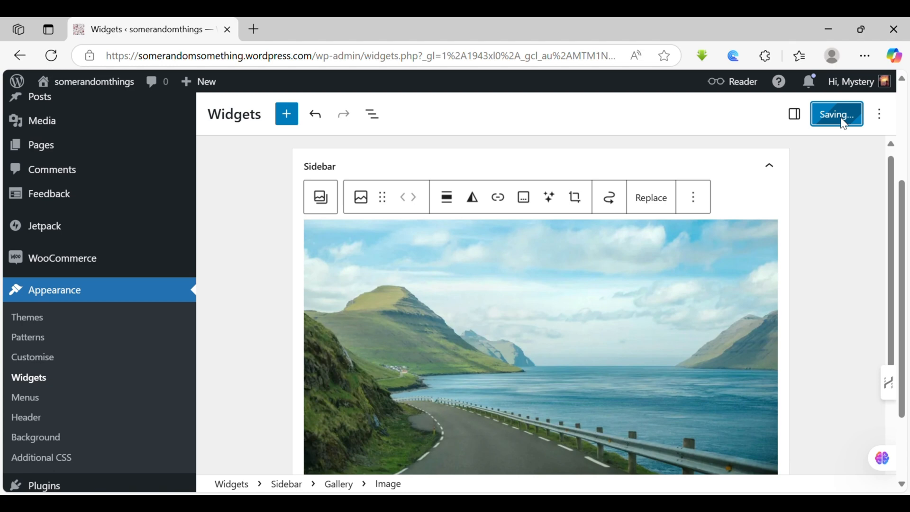
click(835, 113)
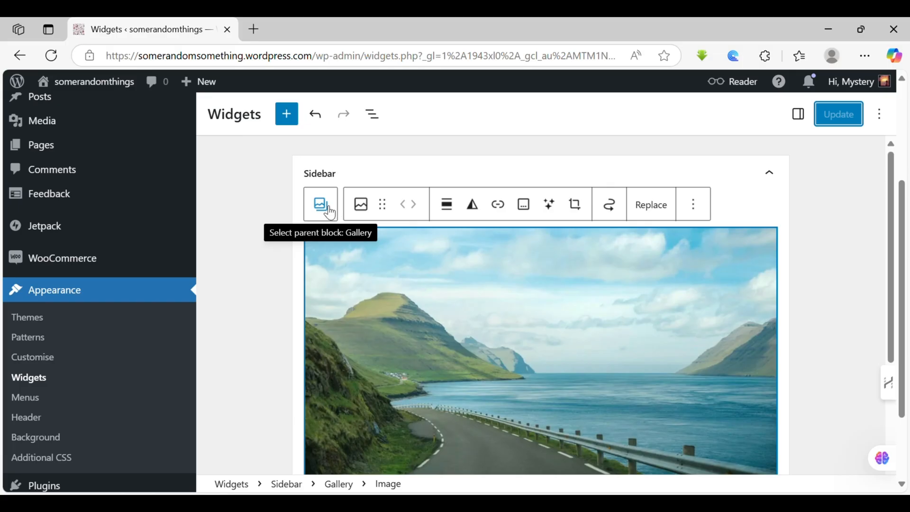
click(320, 204)
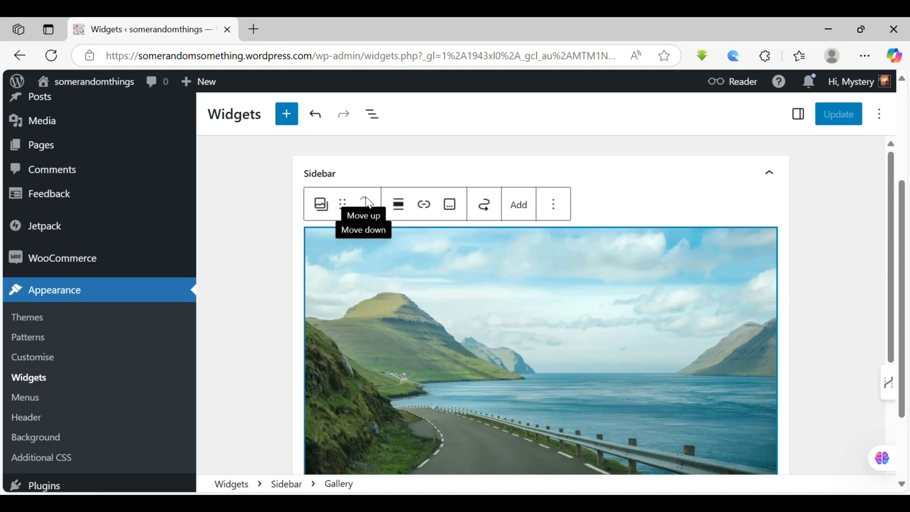
mouse_move(399, 205)
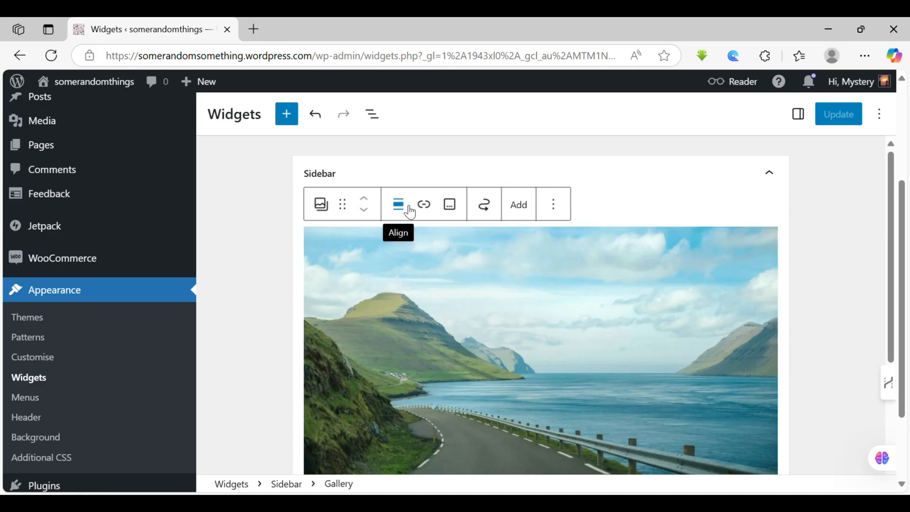
mouse_move(424, 204)
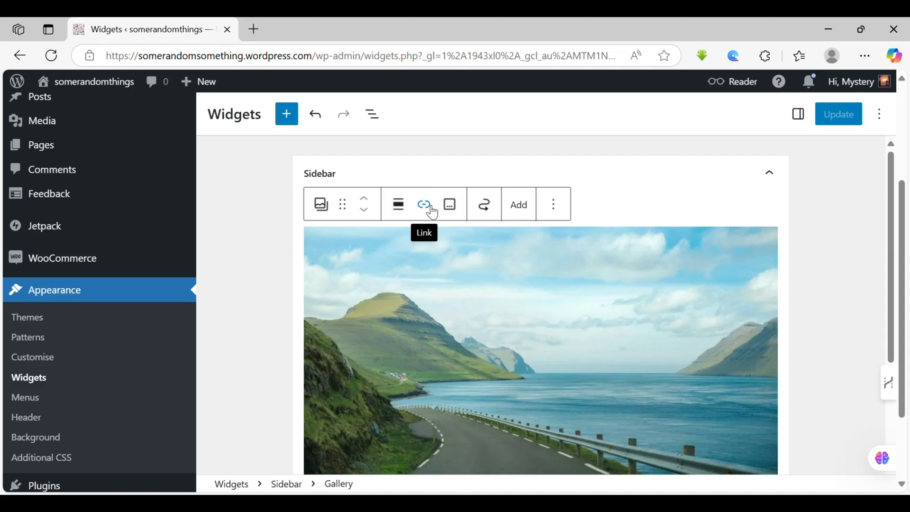
mouse_move(485, 305)
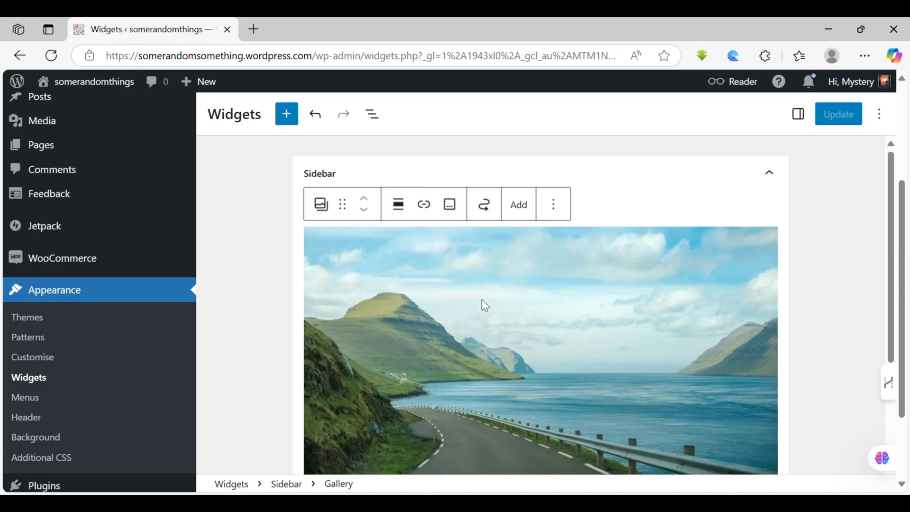
mouse_move(423, 204)
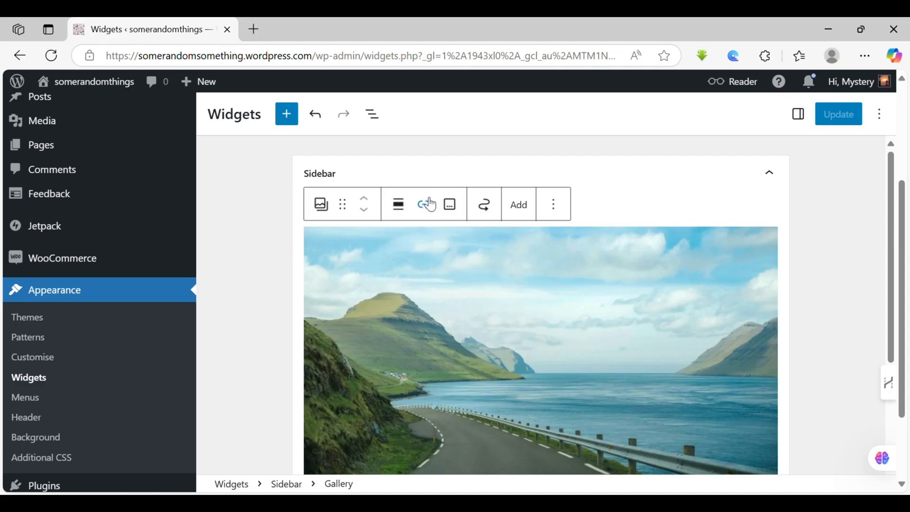
mouse_move(449, 205)
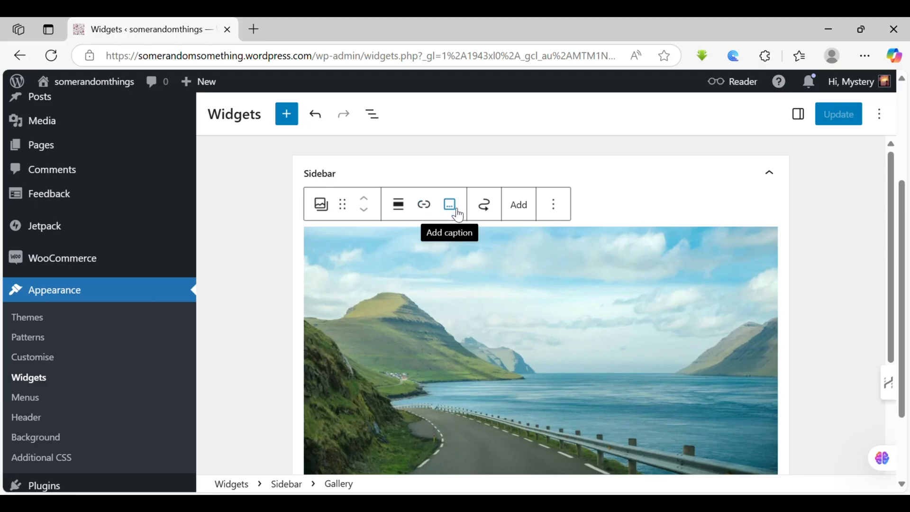
click(483, 204)
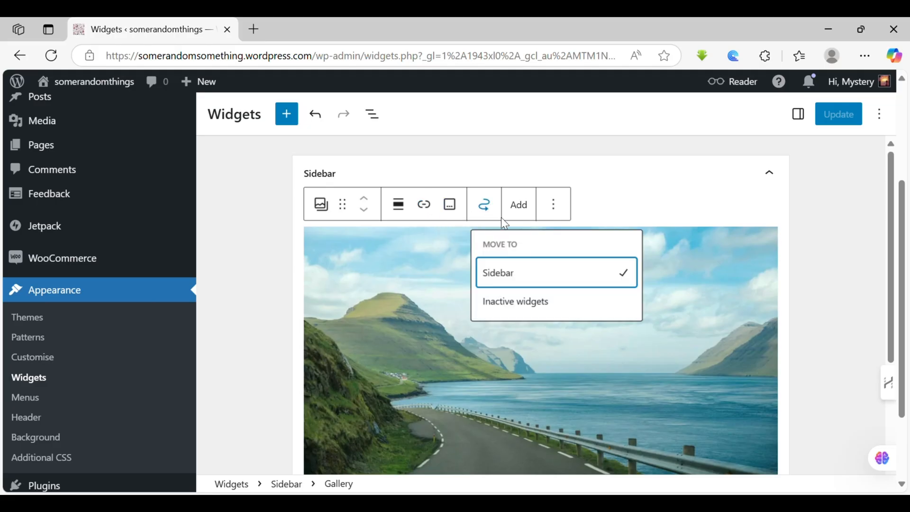
mouse_move(525, 277)
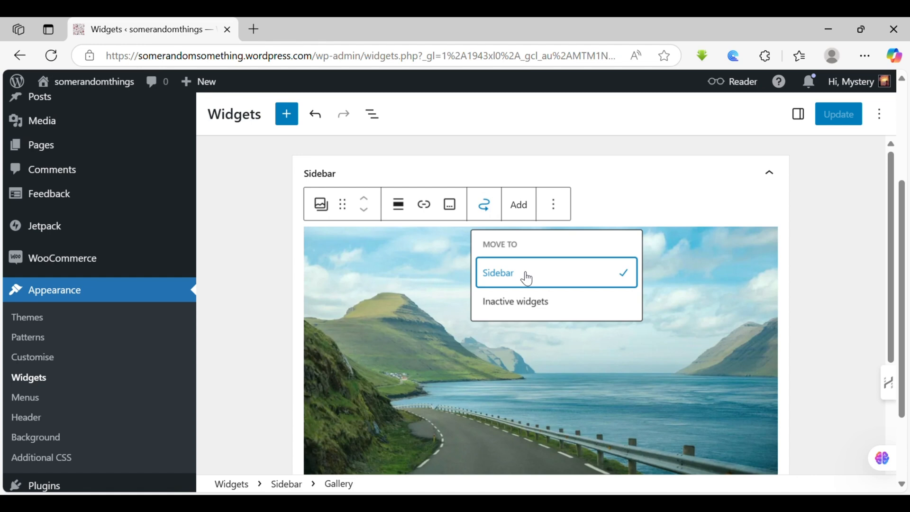
mouse_move(535, 308)
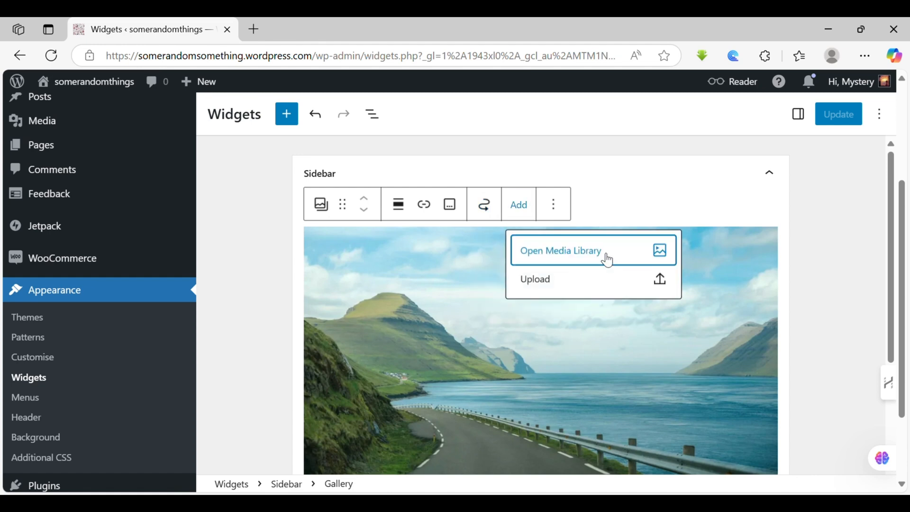
mouse_move(503, 219)
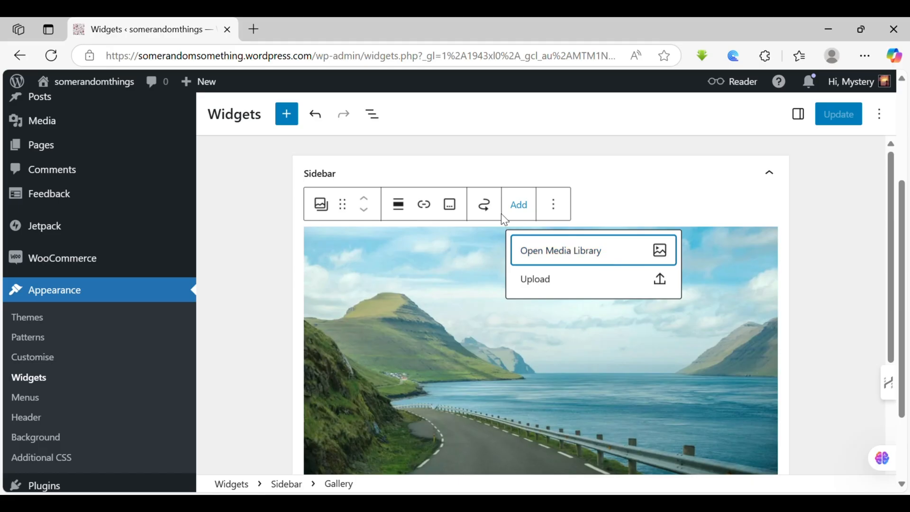
click(552, 204)
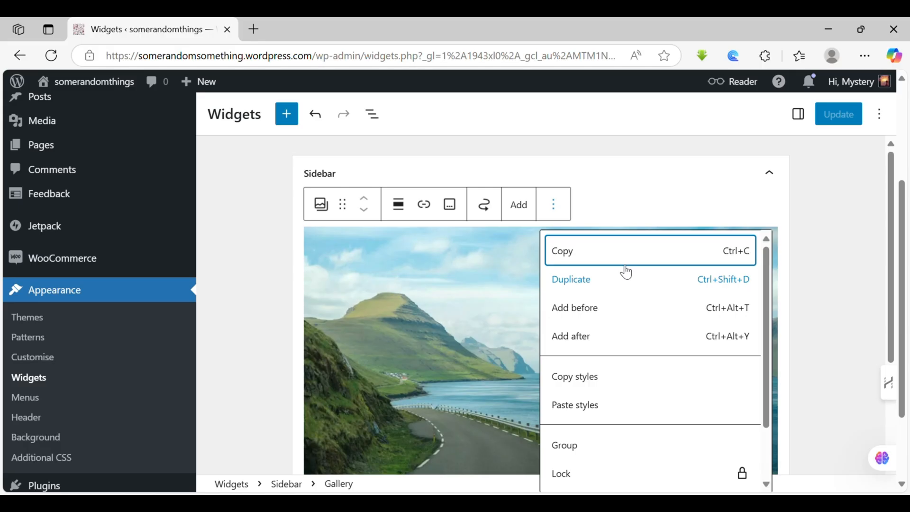
Enter the site-editor URL 'wp-admin/site-editor.php?p=%2F&canvas=edit' in a new tab
scroll(down, 3)
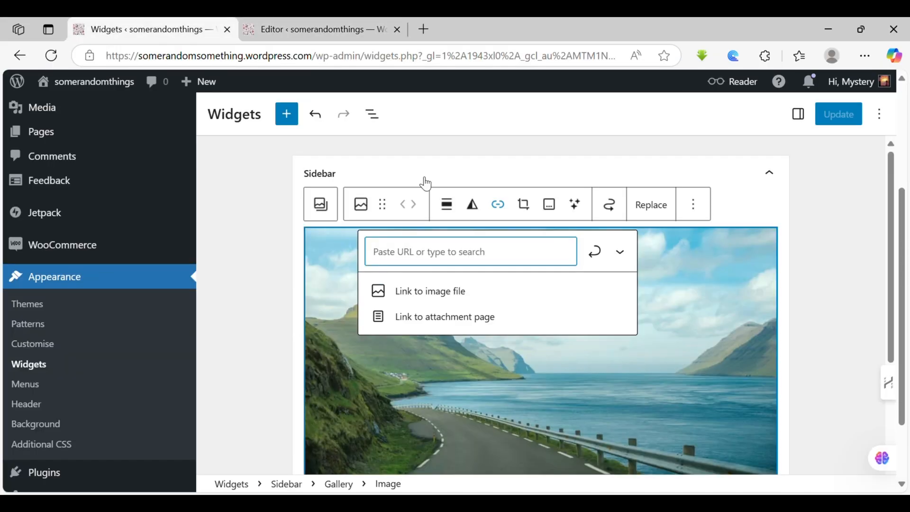
text(wp-admin/site-editor.php?p=%2F&canvas=edit)
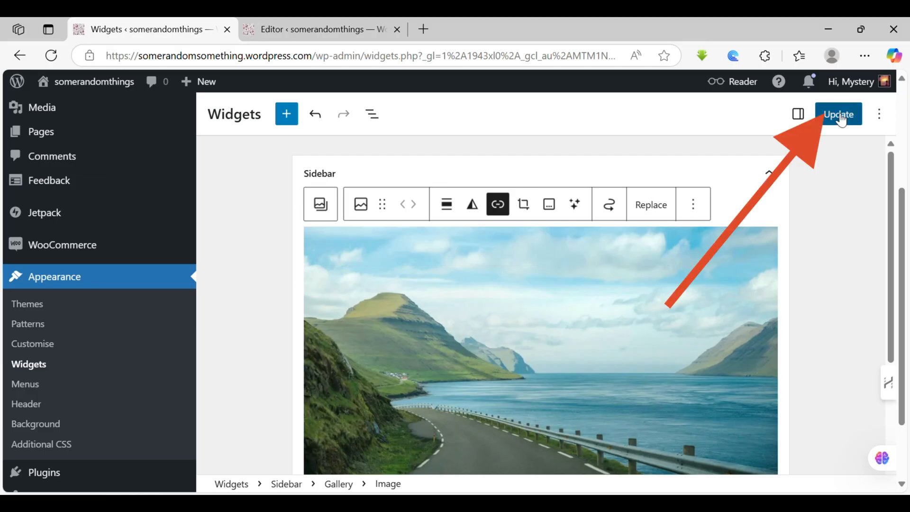
Save the widgets again with Update and visit the site via the site name
click(838, 114)
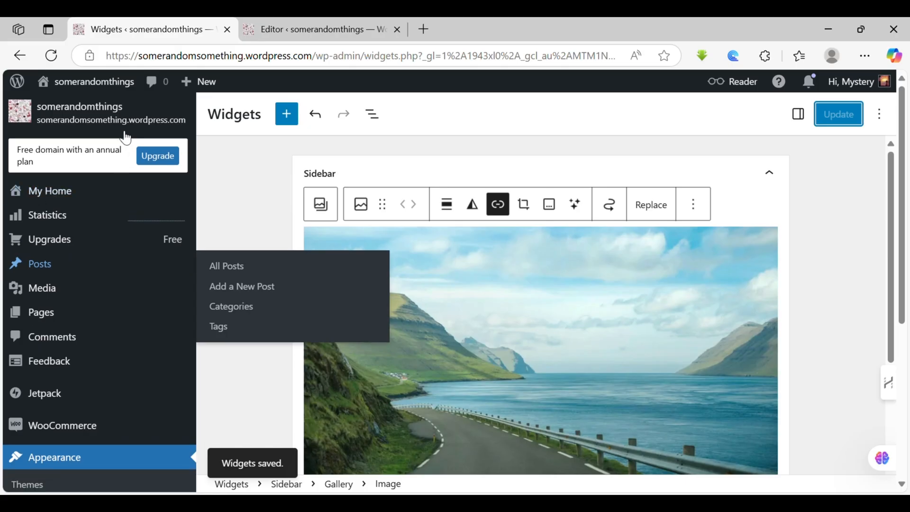
click(80, 106)
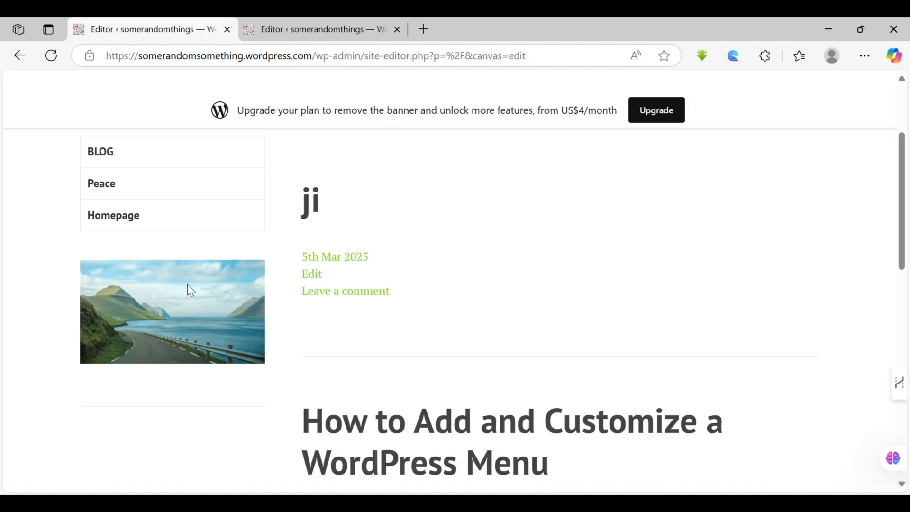
Scroll the live site to see the landscape image in the sidebar
scroll(up, 3)
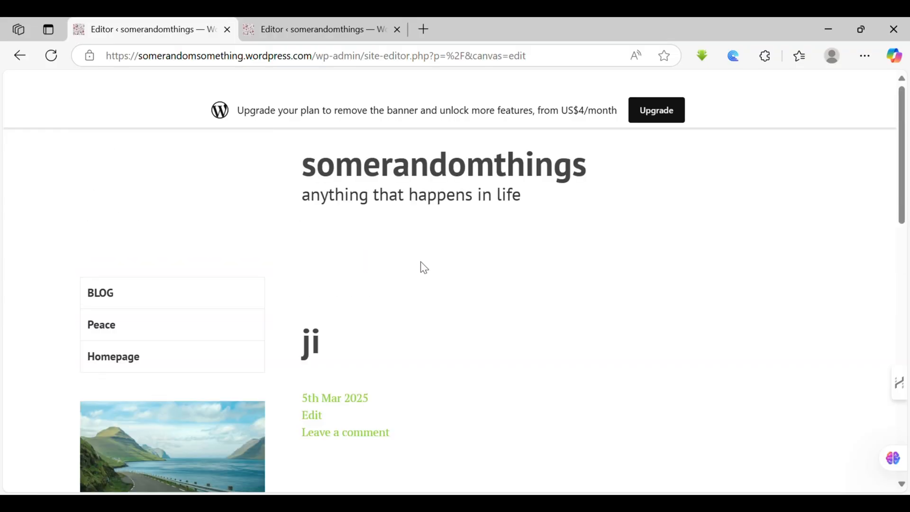
scroll(down, 3)
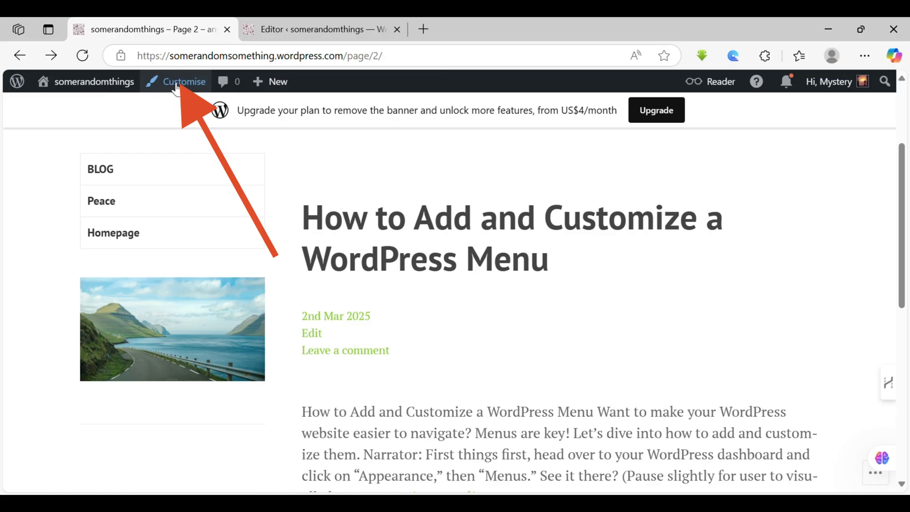
Open the Customizer for somerandomthings from the admin bar
click(183, 81)
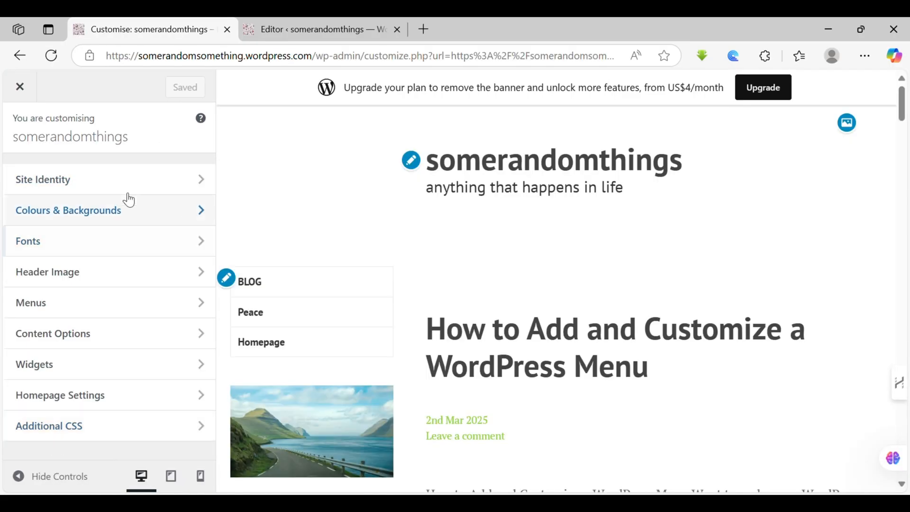
mouse_move(167, 177)
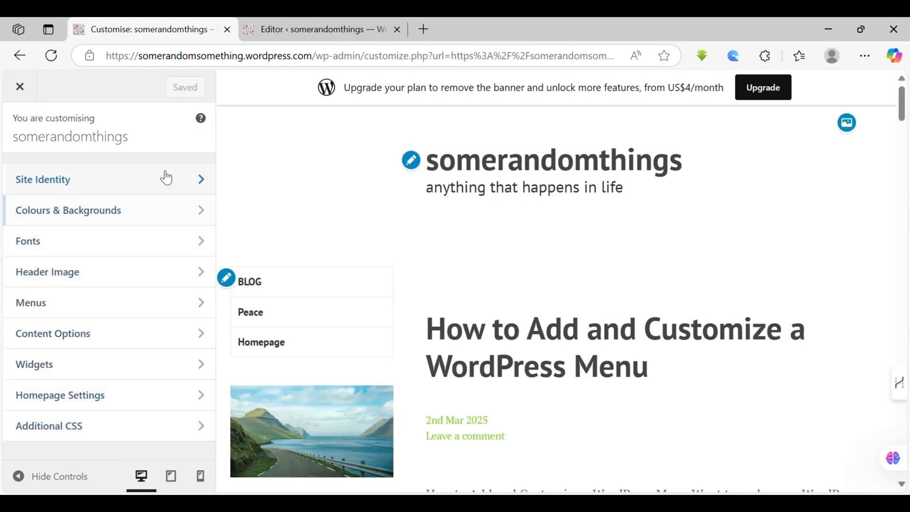
mouse_move(387, 232)
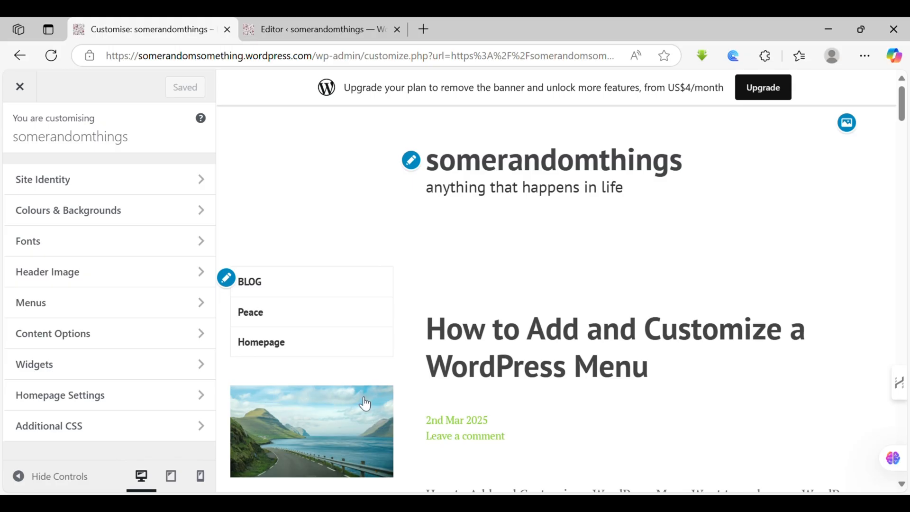
mouse_move(165, 272)
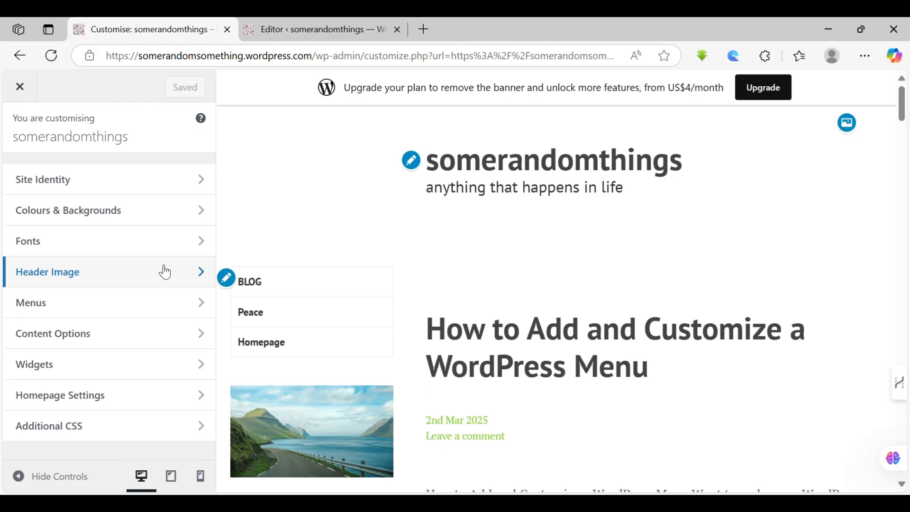
mouse_move(176, 273)
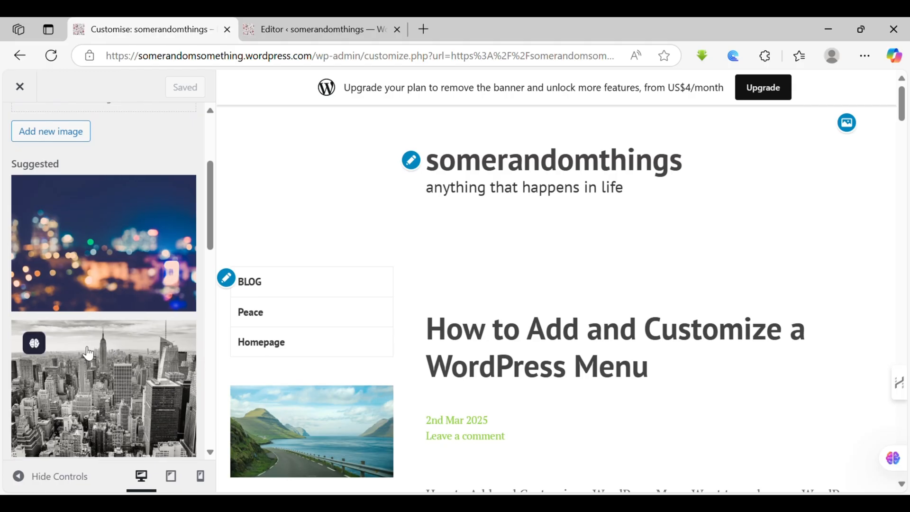
Choose the pen-and-notebook photo as the header image and save the changes
scroll(down, 3)
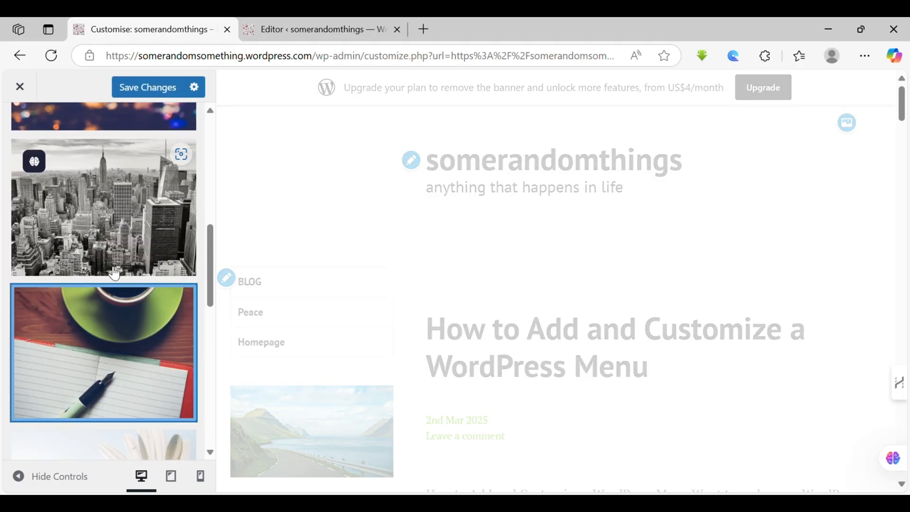
click(103, 352)
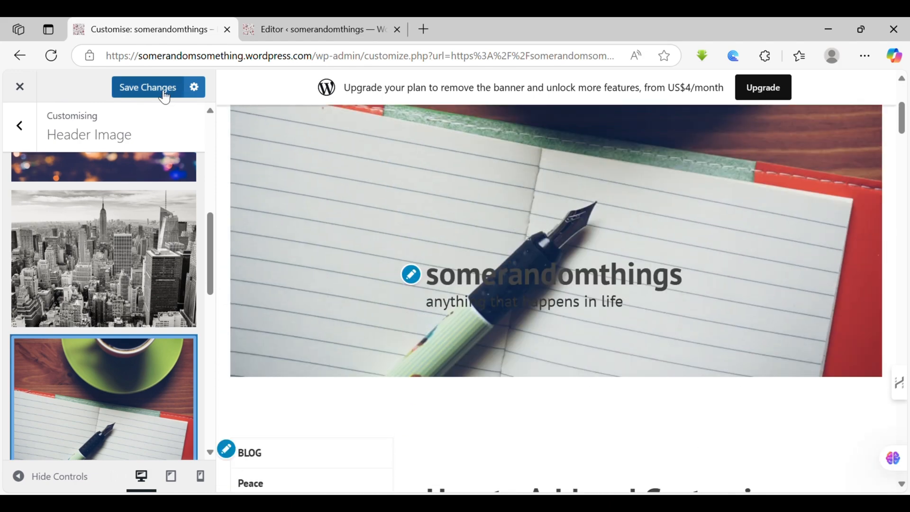
click(148, 88)
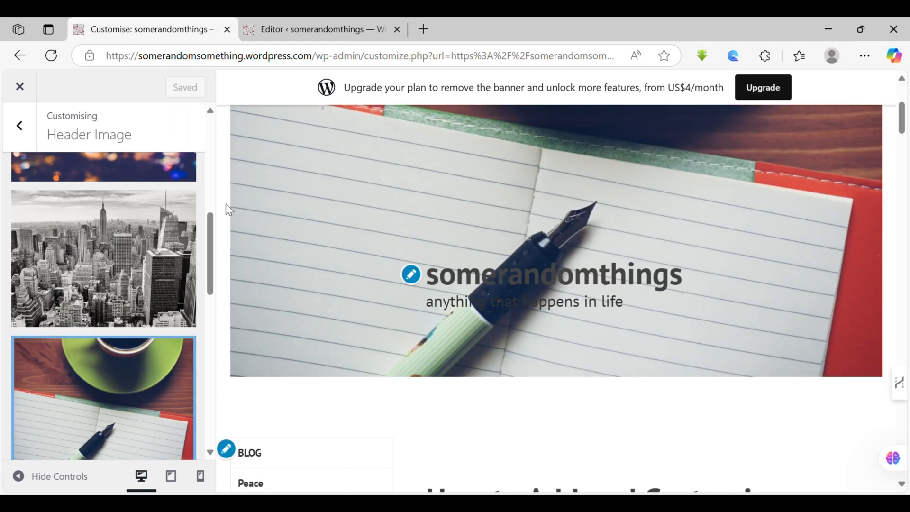
scroll(down, 3)
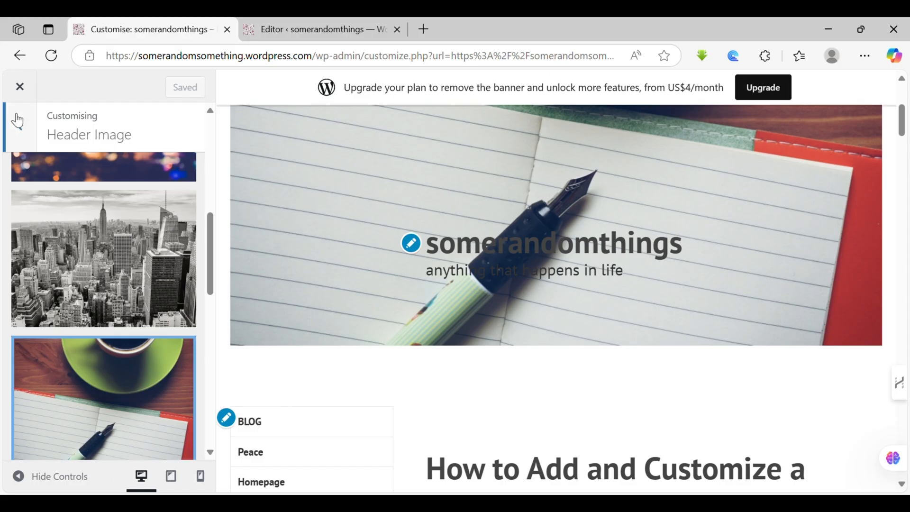
Check the Sidebar gallery under Widgets and return to the main Customizer list
click(19, 119)
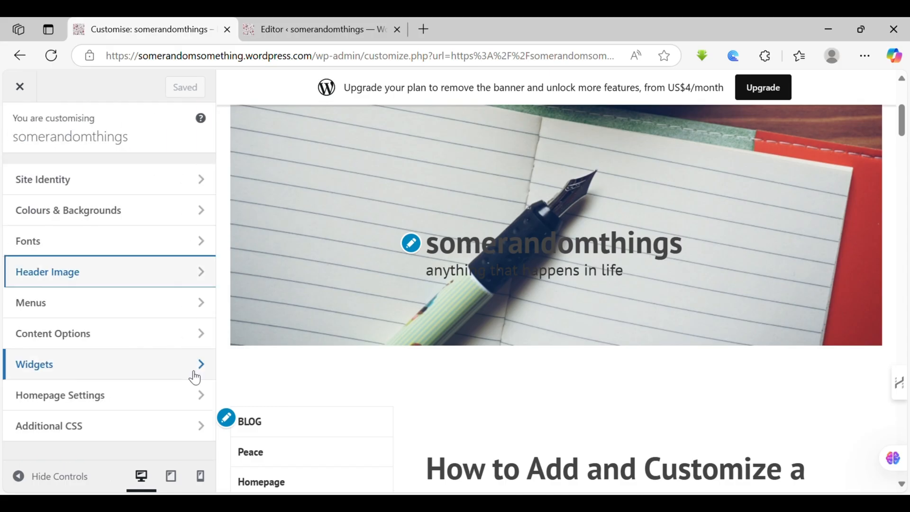
click(108, 364)
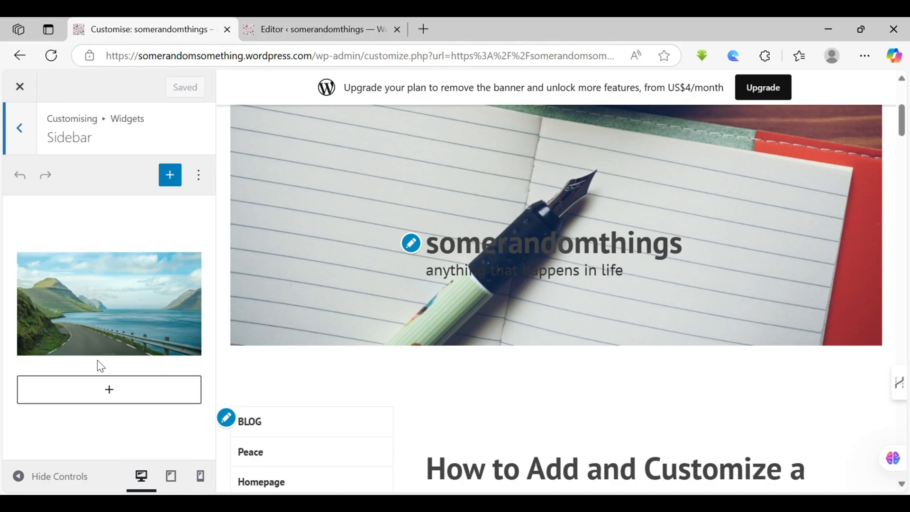
click(19, 128)
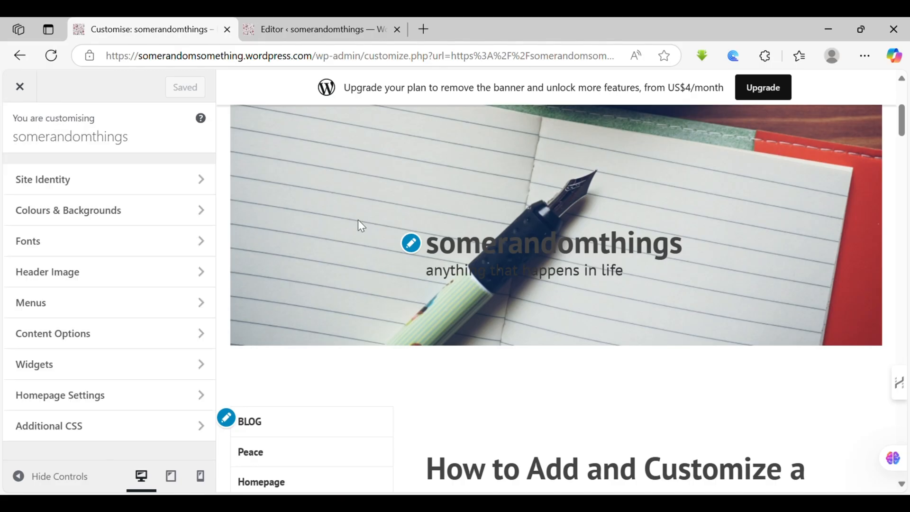